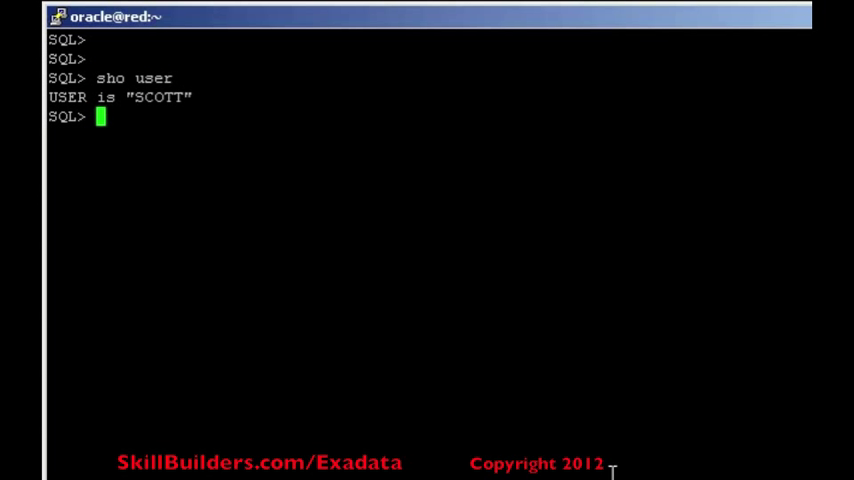
Switch autotrace on in explain mode with 'set autot on exp'.
type("set aut")
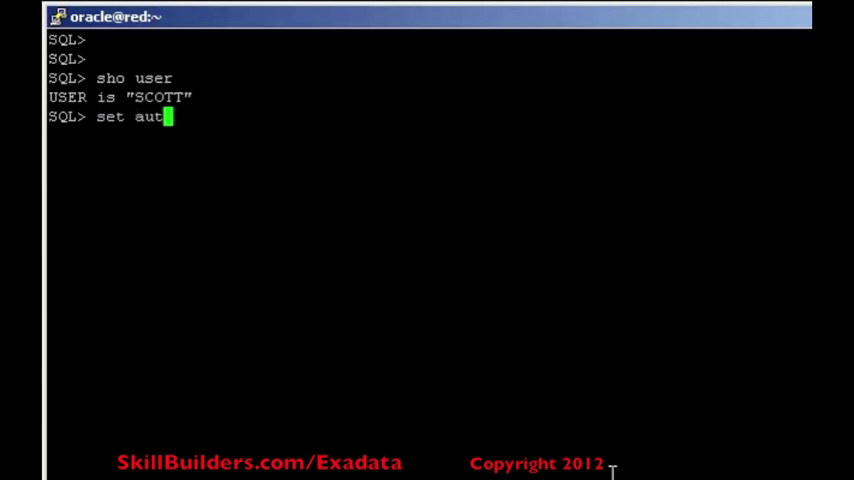
type("ot")
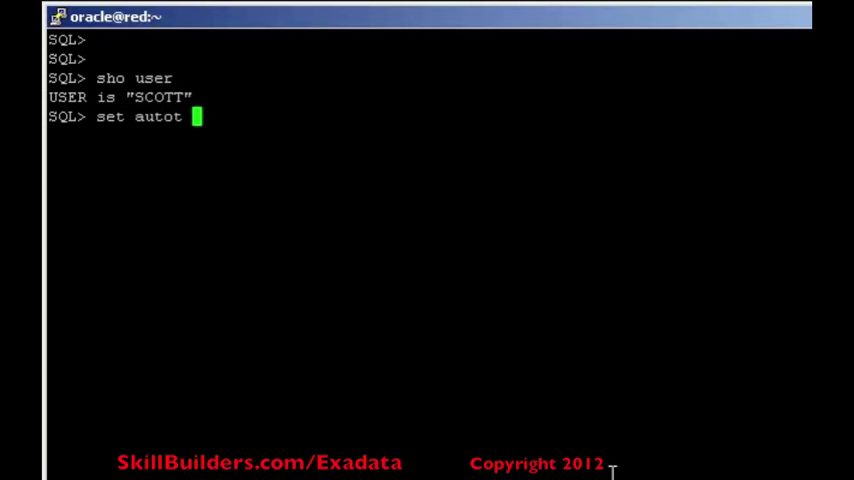
type("on exp")
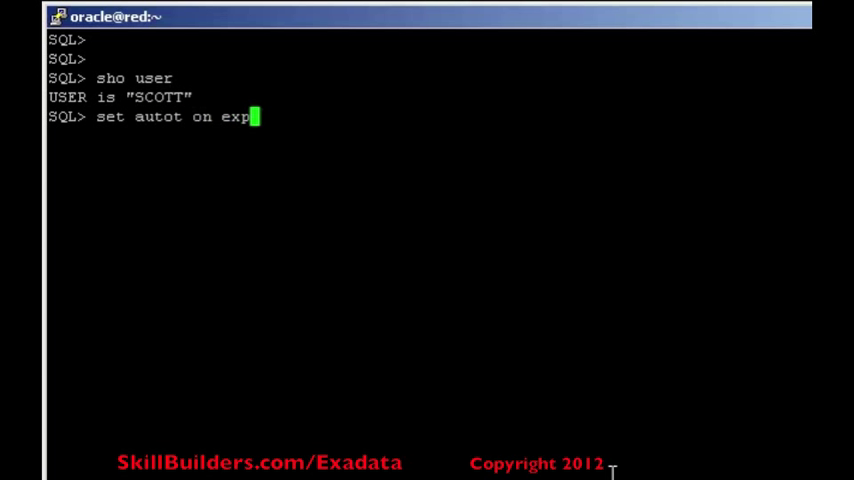
key("Return")
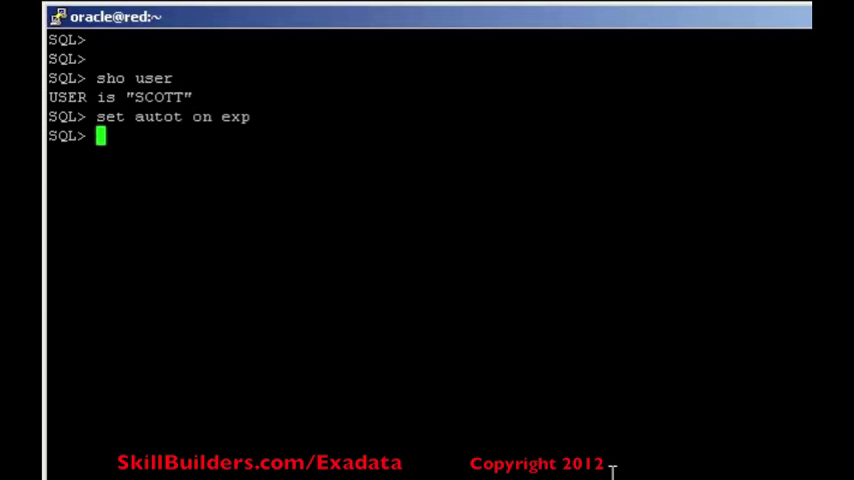
key("Return")
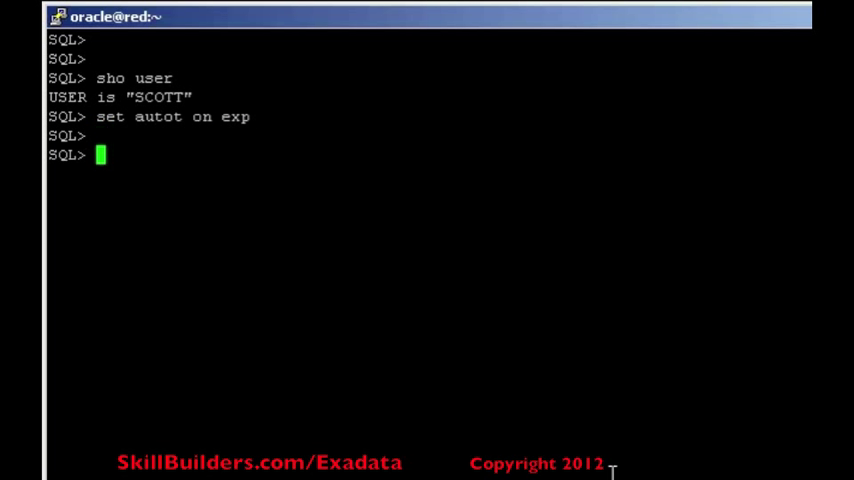
Run select initcap(ename) from emp where deptno=10.
type("select")
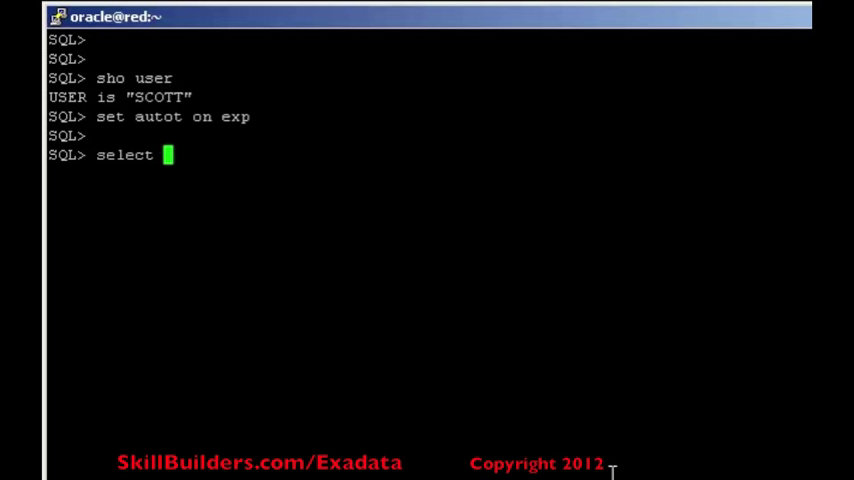
type("init")
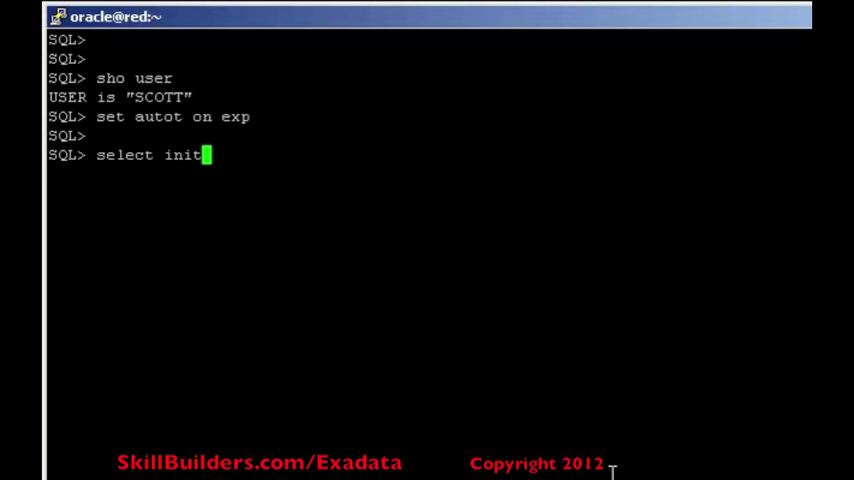
type("ap(")
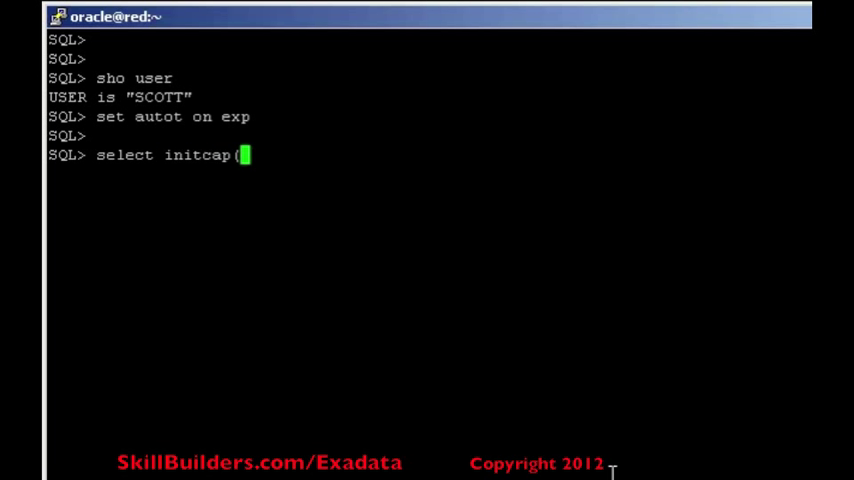
type("ename)")
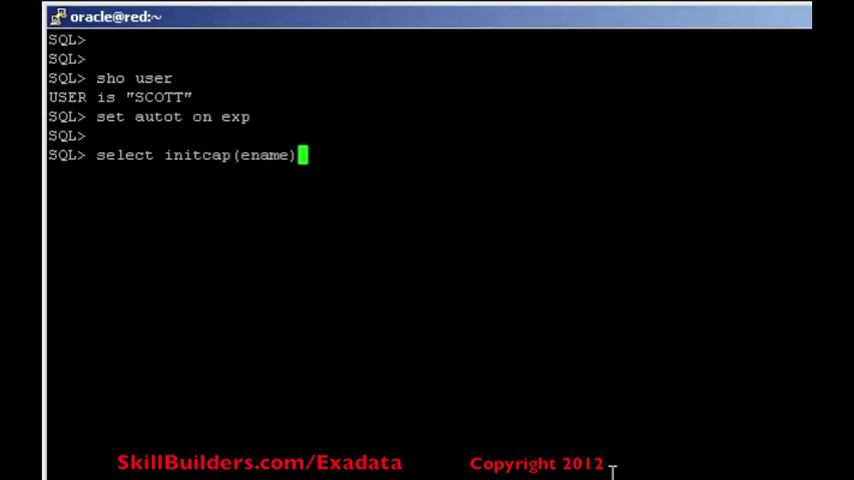
type("from emp")
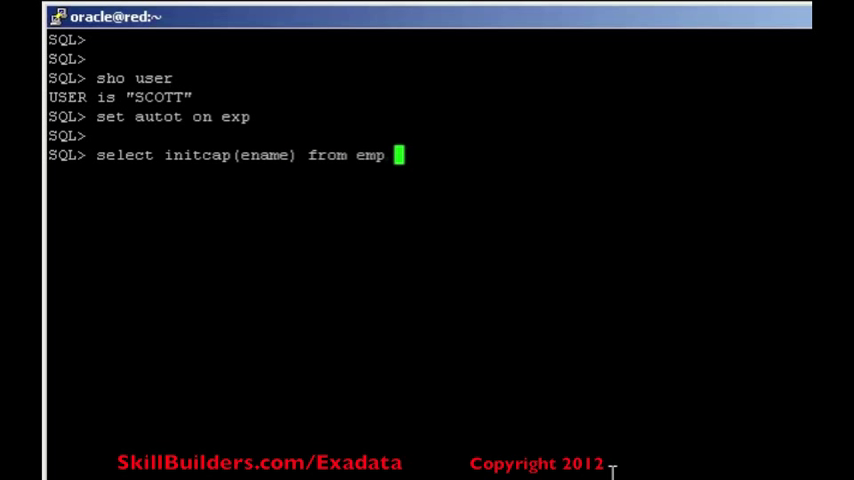
type("where dep")
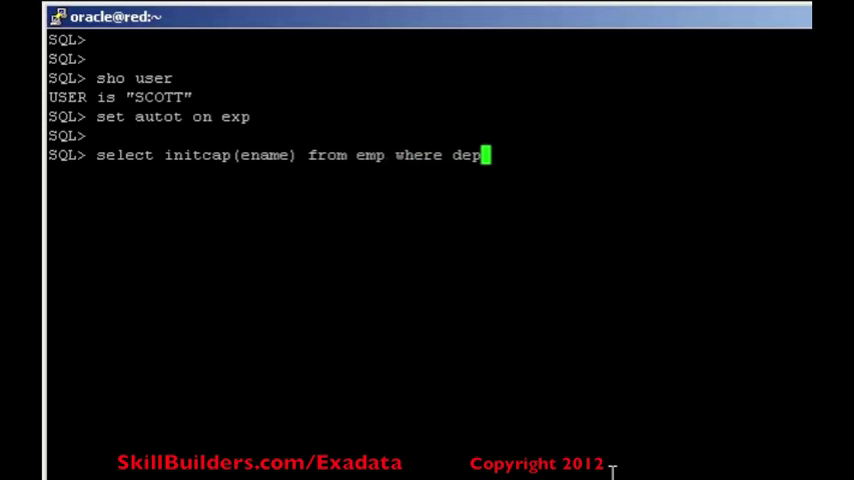
type("tno=1")
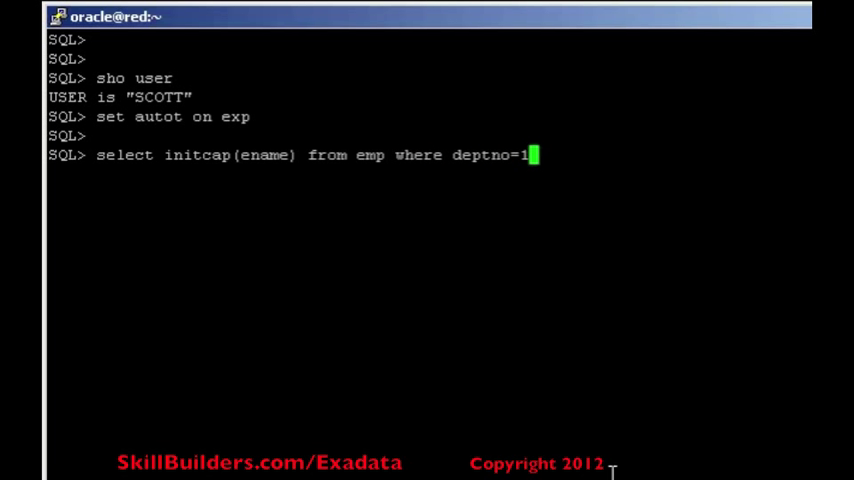
key("Return")
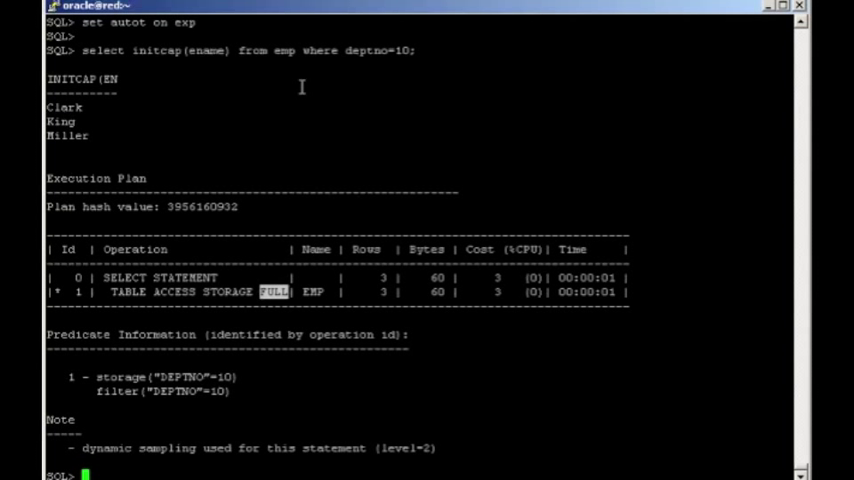
mouse_move(116, 298)
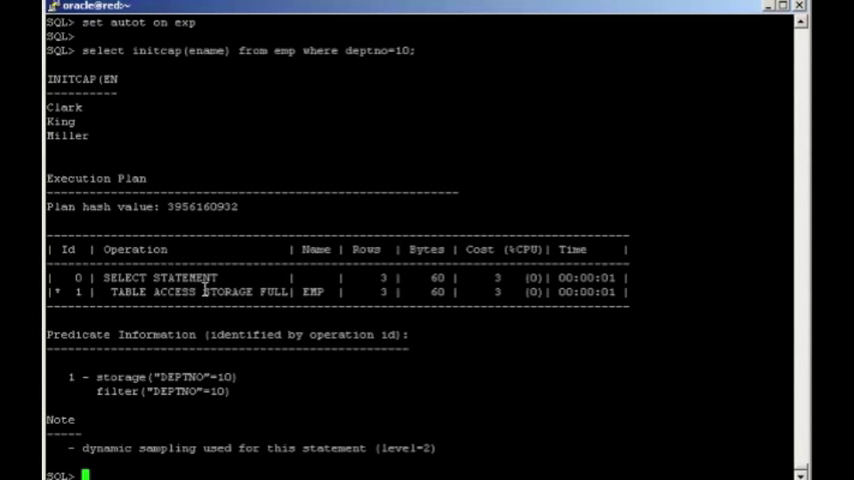
Highlight the TABLE ACCESS STORAGE FULL step and the storage predicate on DEPTNO=10 in the plan.
double_click(228, 292)
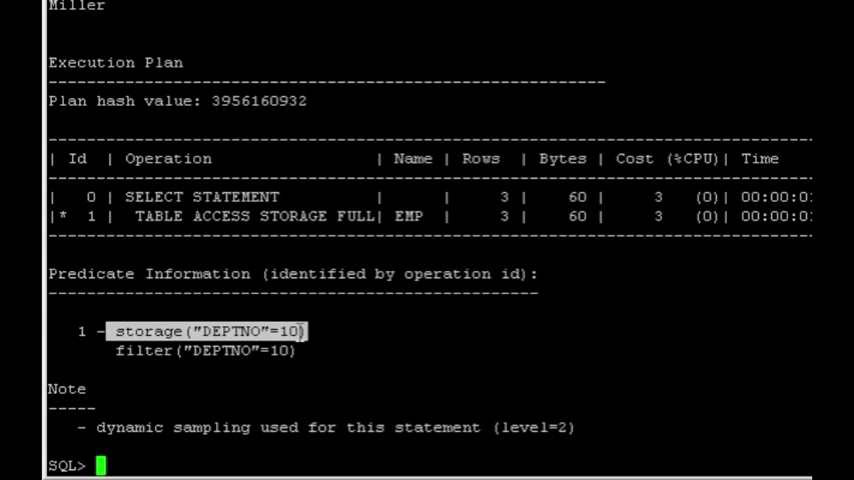
mouse_move(310, 272)
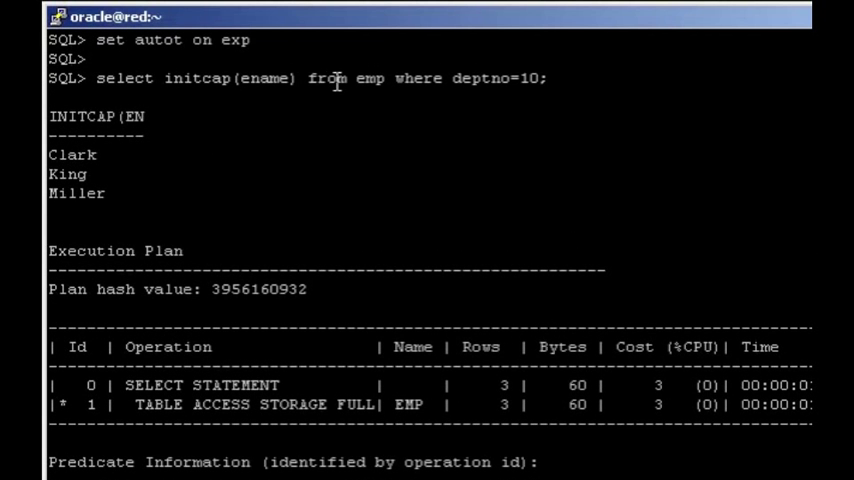
double_click(372, 78)
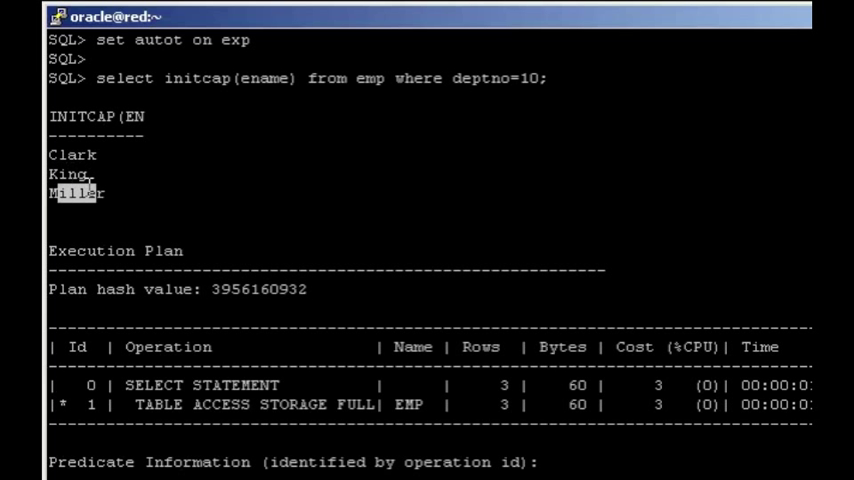
mouse_move(220, 214)
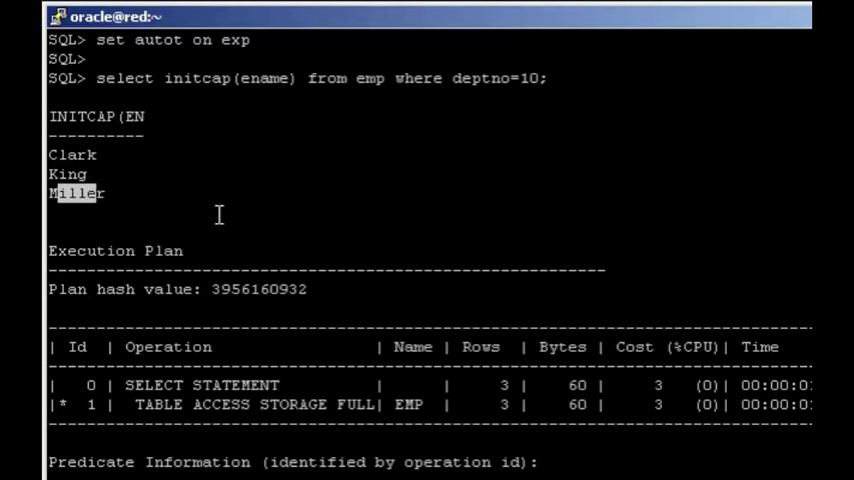
mouse_move(252, 250)
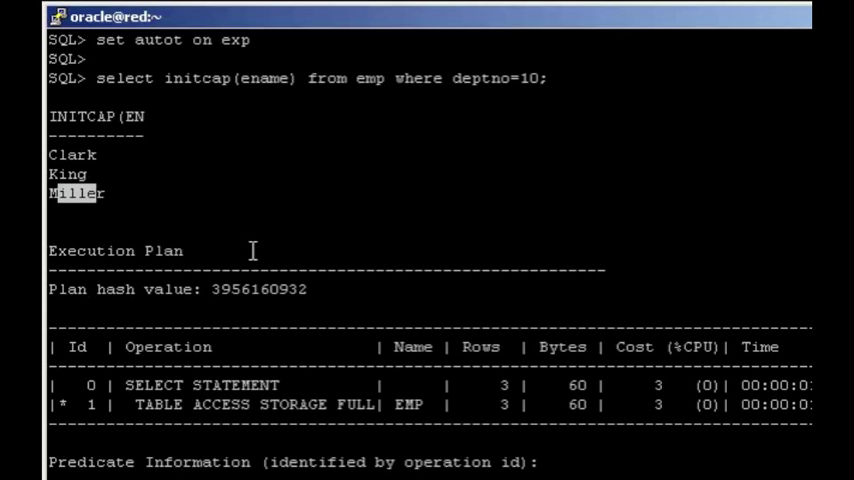
mouse_move(120, 144)
type("des")
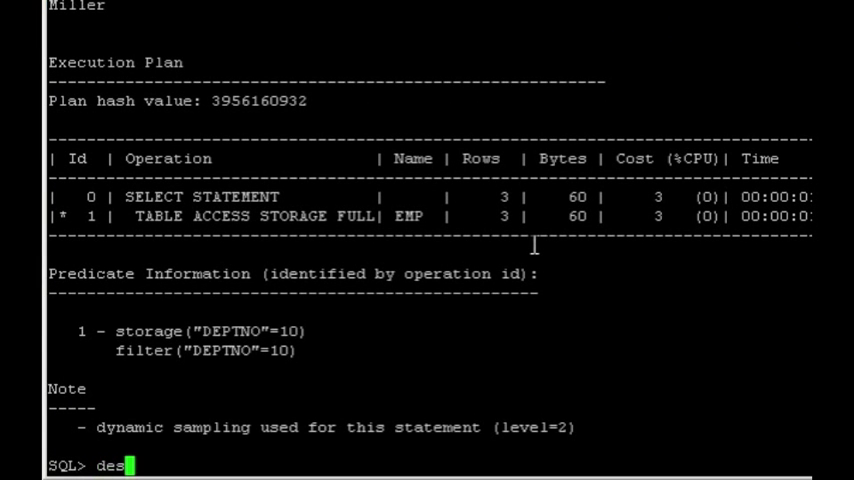
Describe v$sqlfn_metadata to list its columns, including NAME and OFFLOADABLE.
type("c v$sqlf")
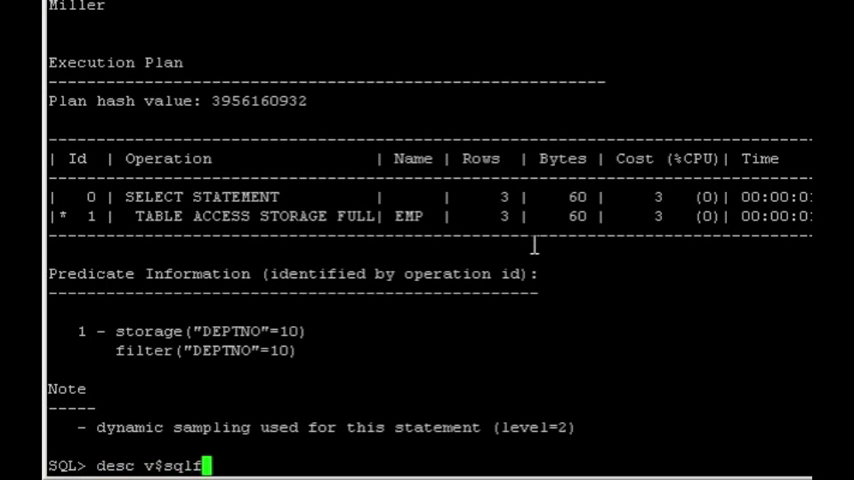
type("n")
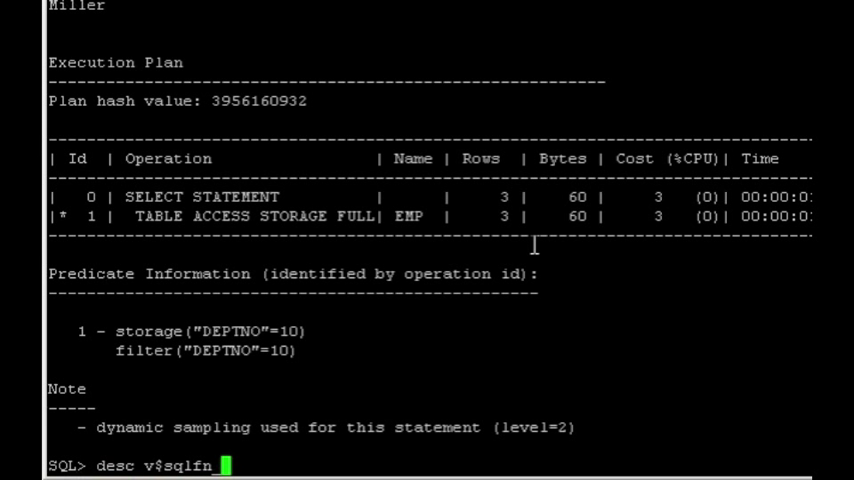
type("_metadata")
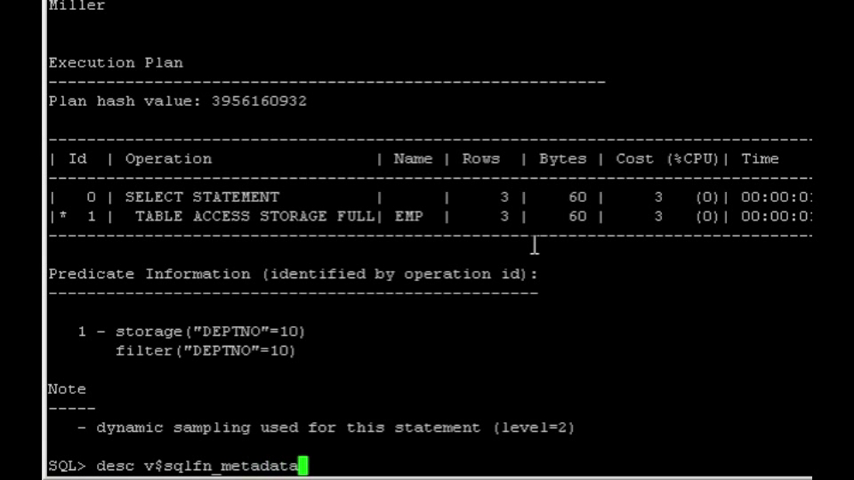
key("Return")
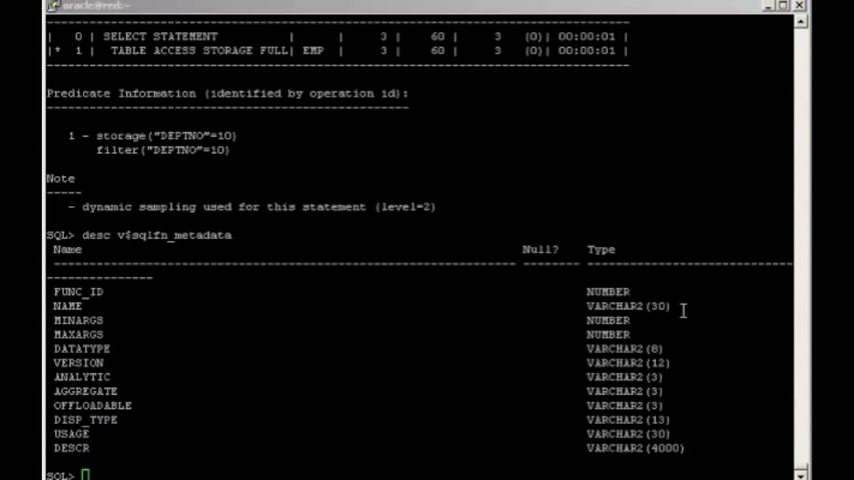
List name and offloadable from v$sqlfn_metadata where offloadable='YES' ordered by name, and review the 393 rows.
type("select name,offloadable from v$sqlfn_metadata where offloadable='YES' order by 1;")
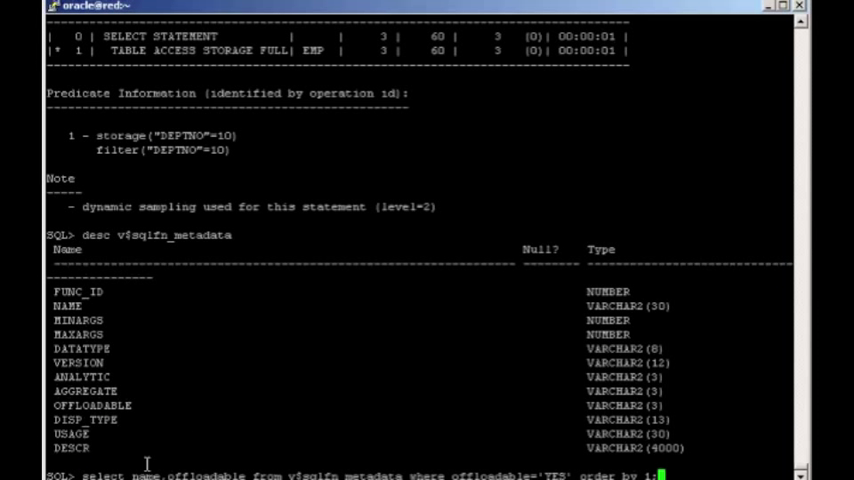
mouse_move(148, 464)
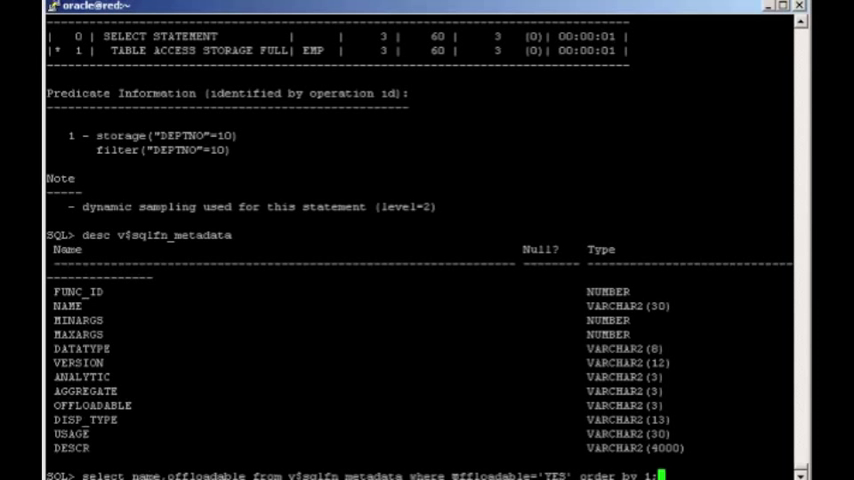
mouse_move(568, 438)
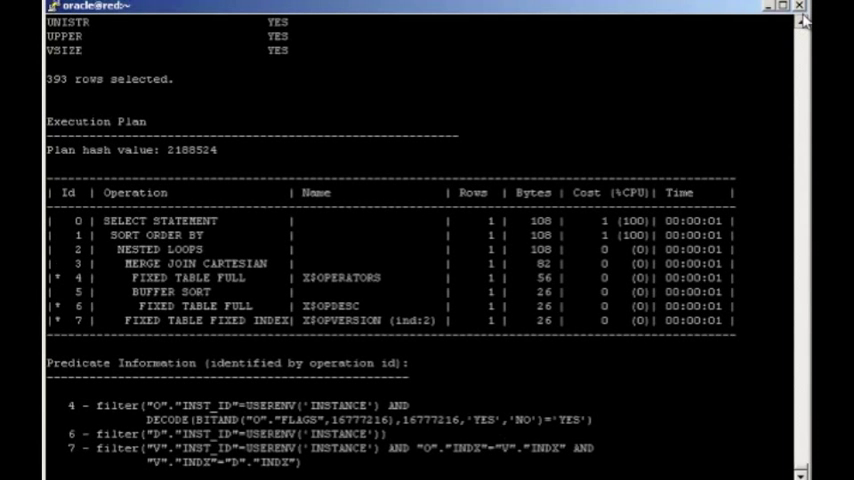
scroll("up", 3)
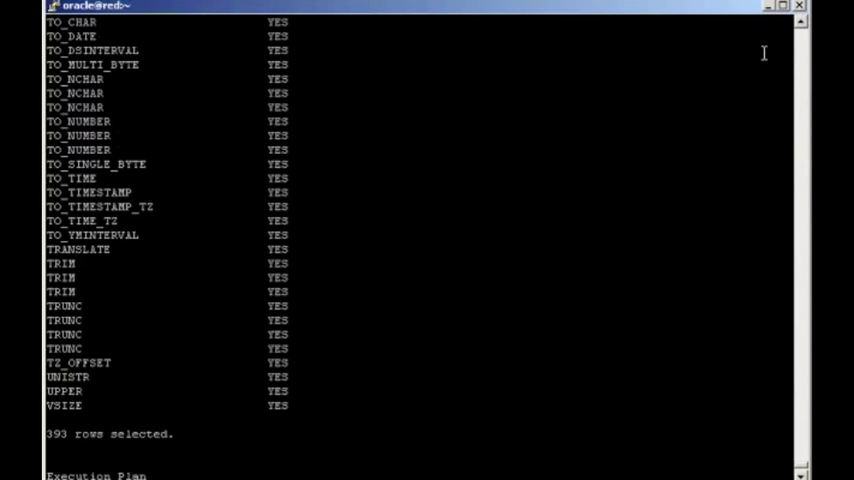
mouse_move(120, 260)
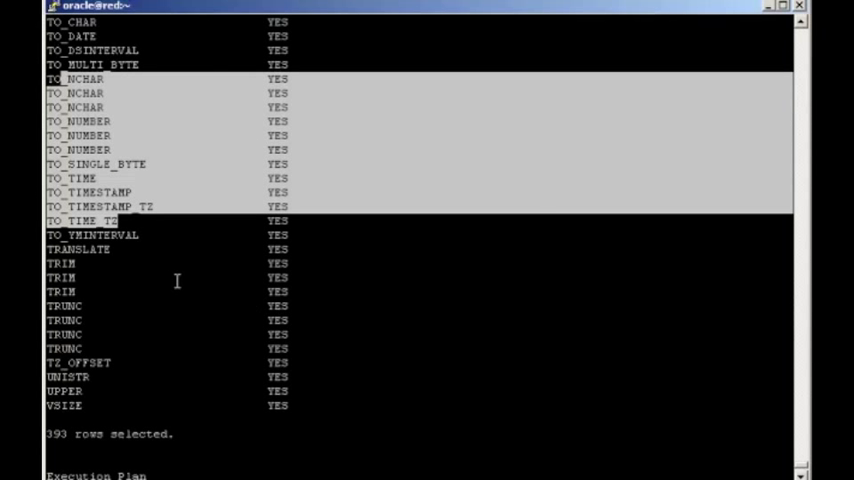
mouse_move(212, 236)
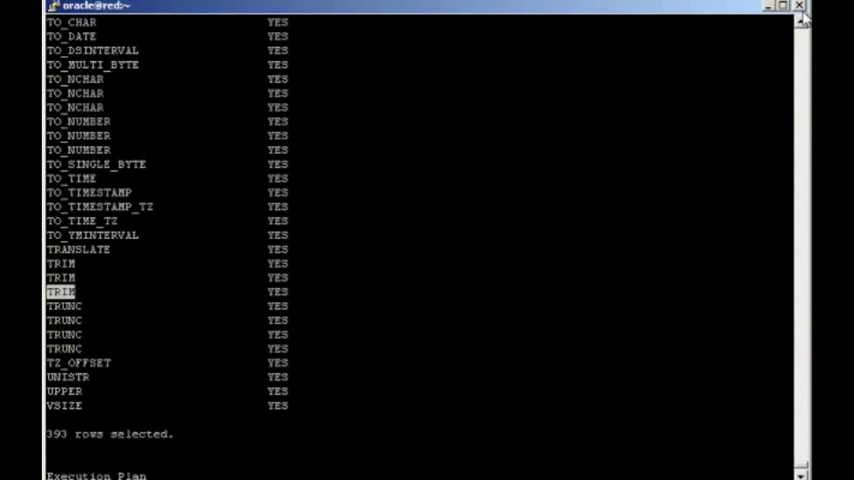
scroll("up", 3)
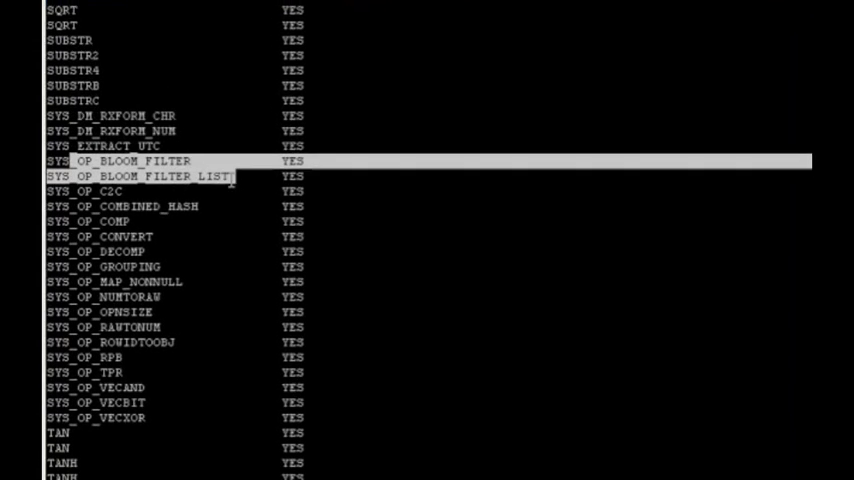
scroll("up", 3)
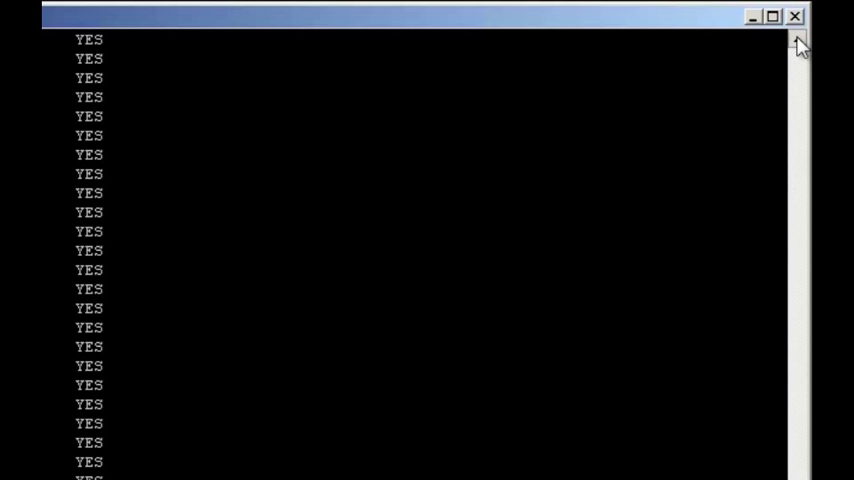
mouse_move(806, 318)
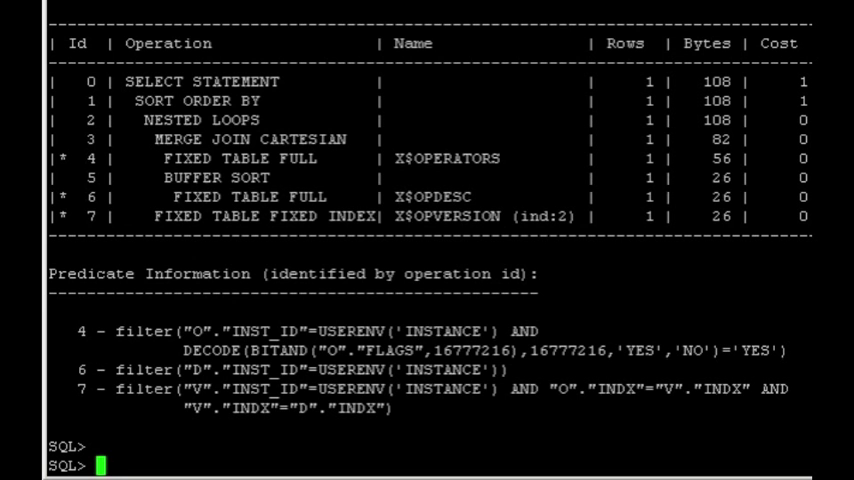
scroll("right", 3)
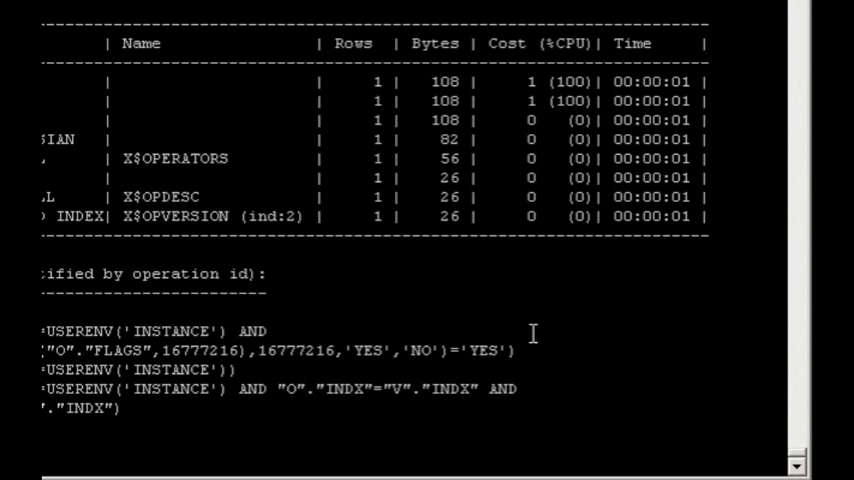
mouse_move(160, 360)
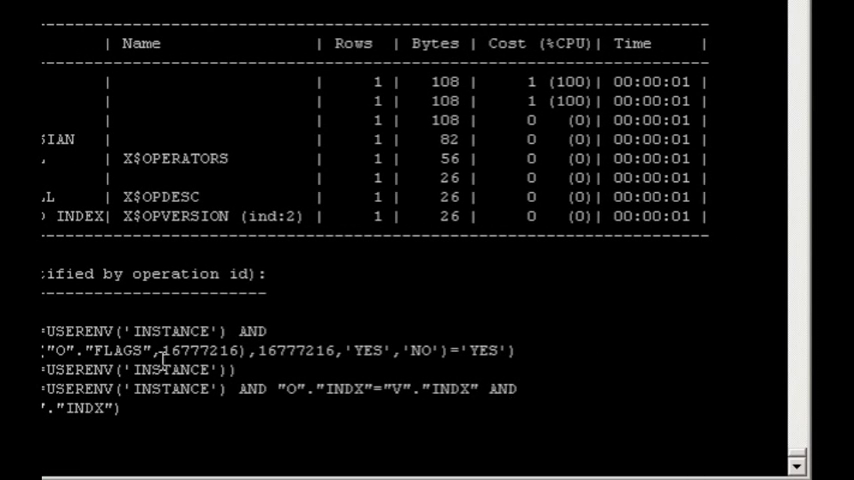